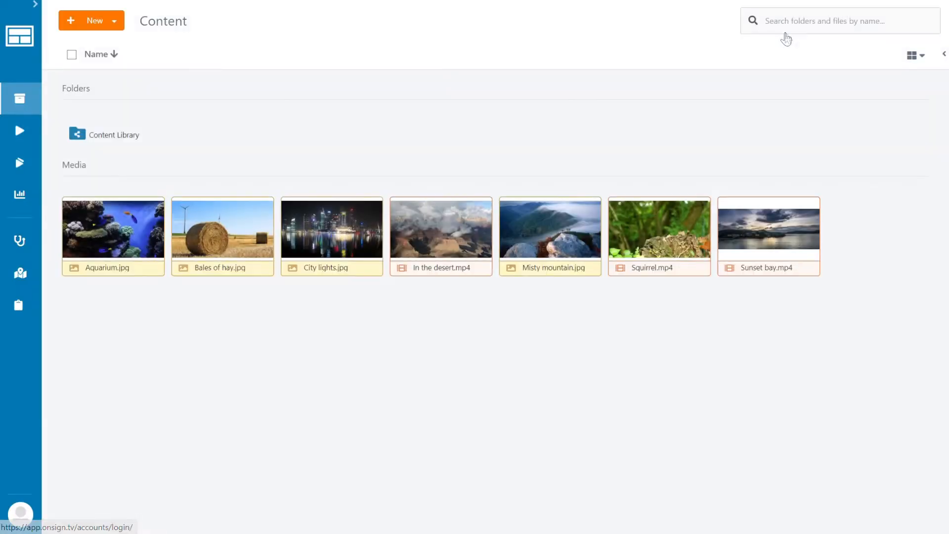
pyautogui.moveTo(236, 121)
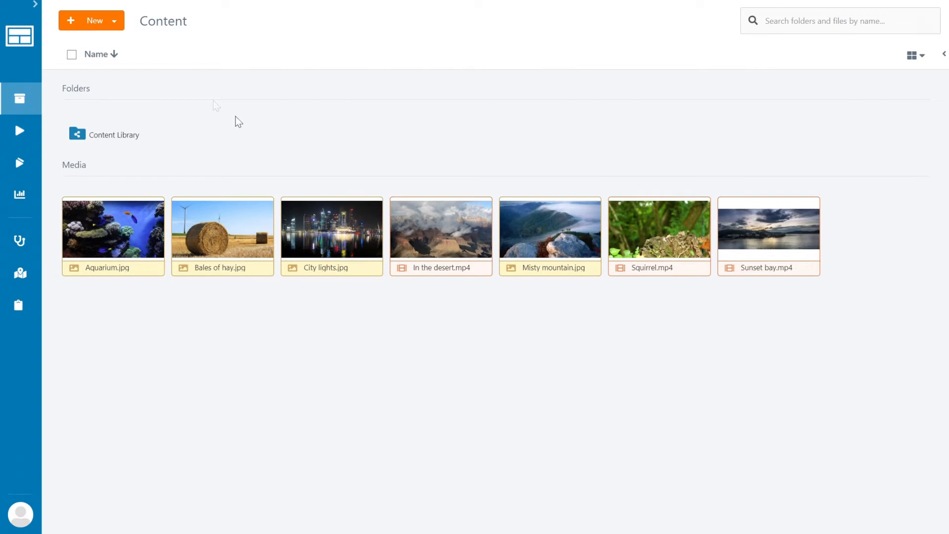
# - Start a new app and browse the News & RSS Feeds template category
pyautogui.click(113, 21)
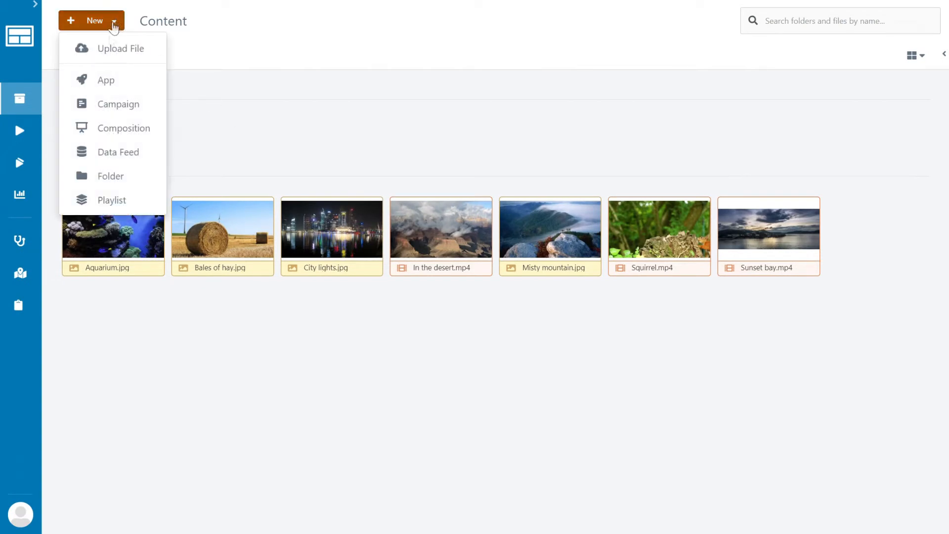
pyautogui.click(106, 79)
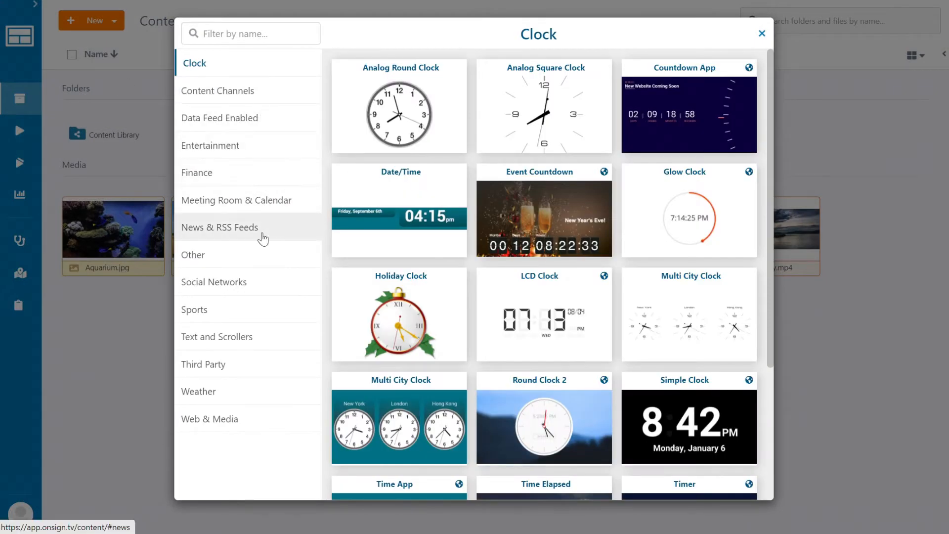
pyautogui.click(220, 228)
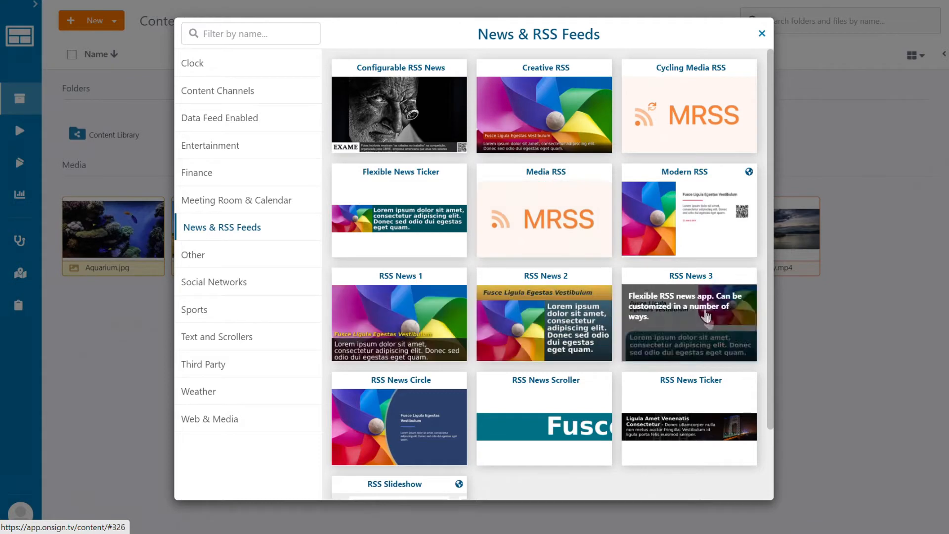
pyautogui.scroll(-3)
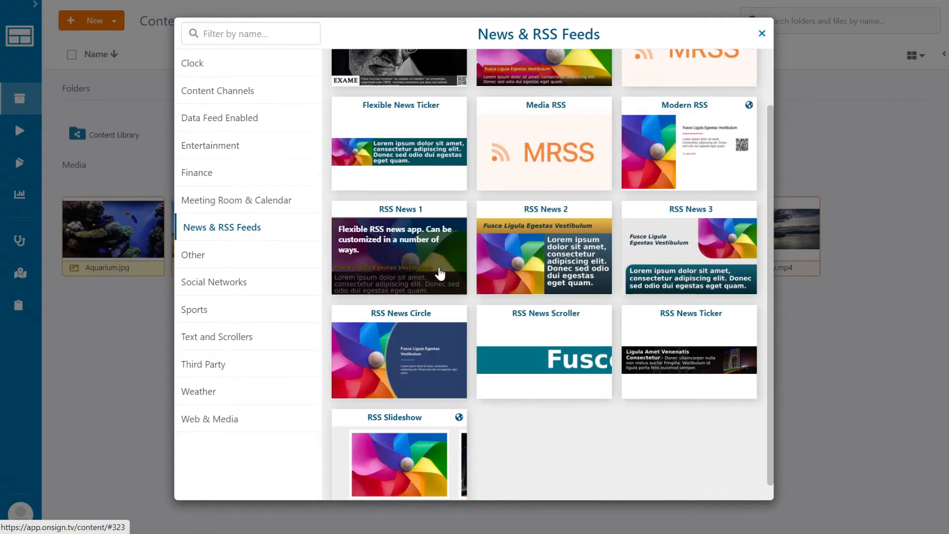
pyautogui.moveTo(472, 298)
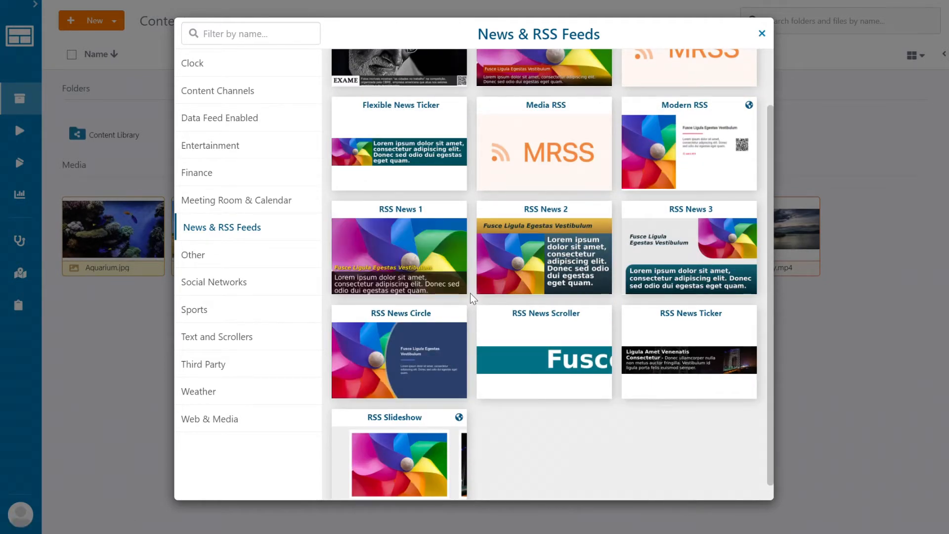
pyautogui.moveTo(691, 343)
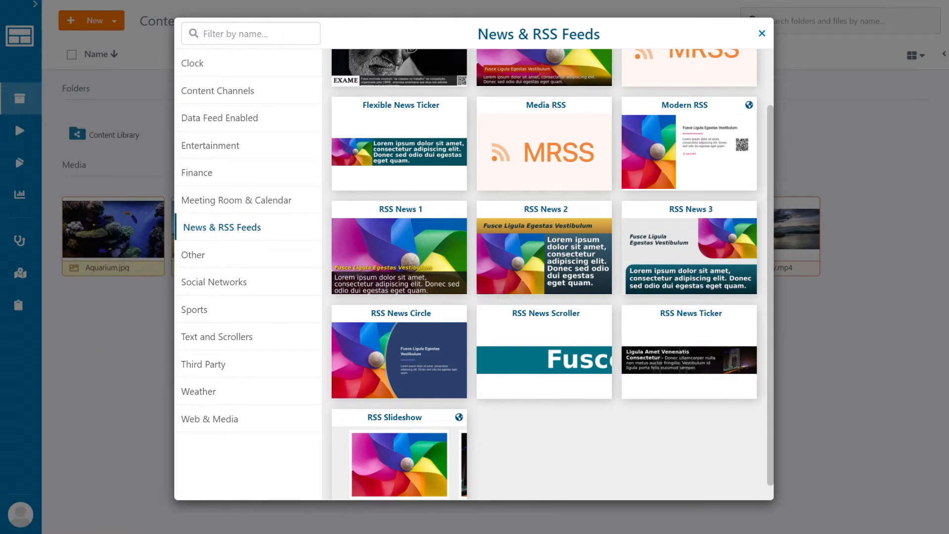
pyautogui.scroll(3)
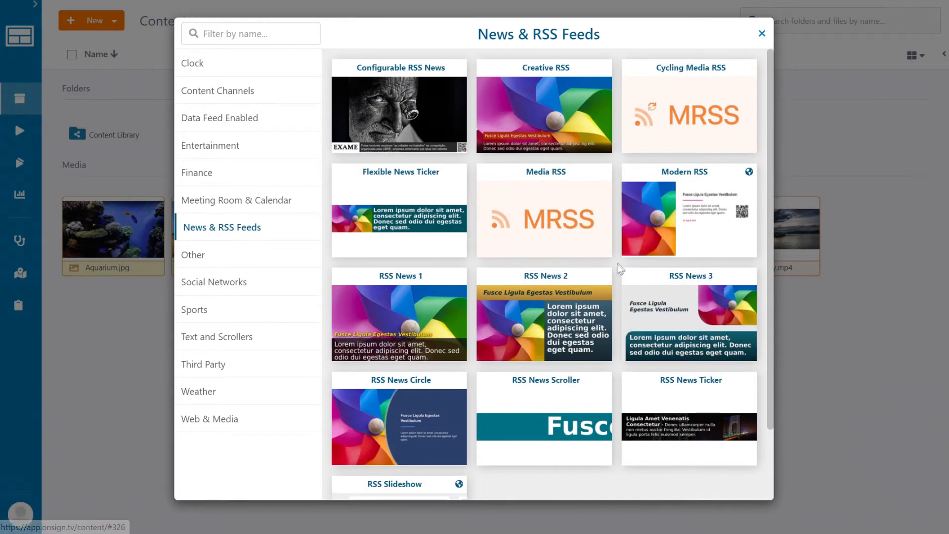
pyautogui.moveTo(741, 263)
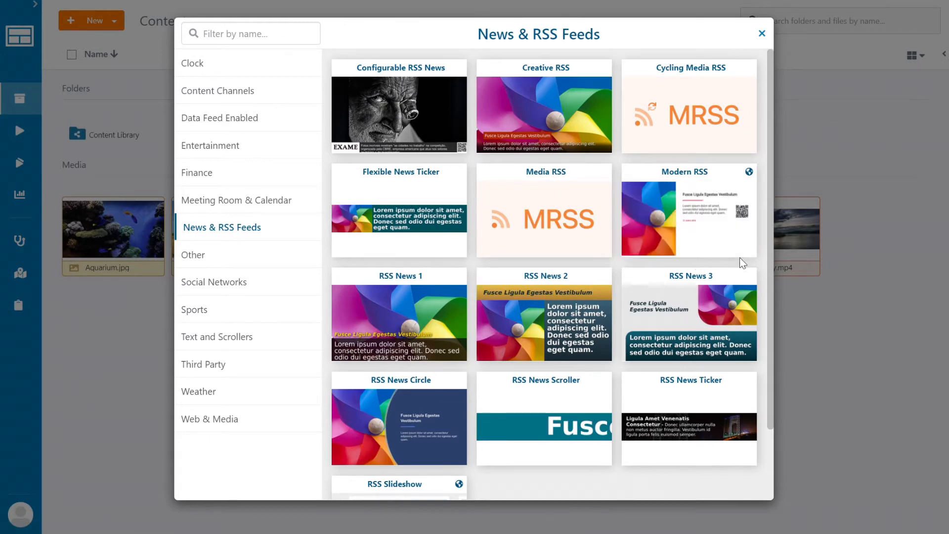
pyautogui.moveTo(688, 217)
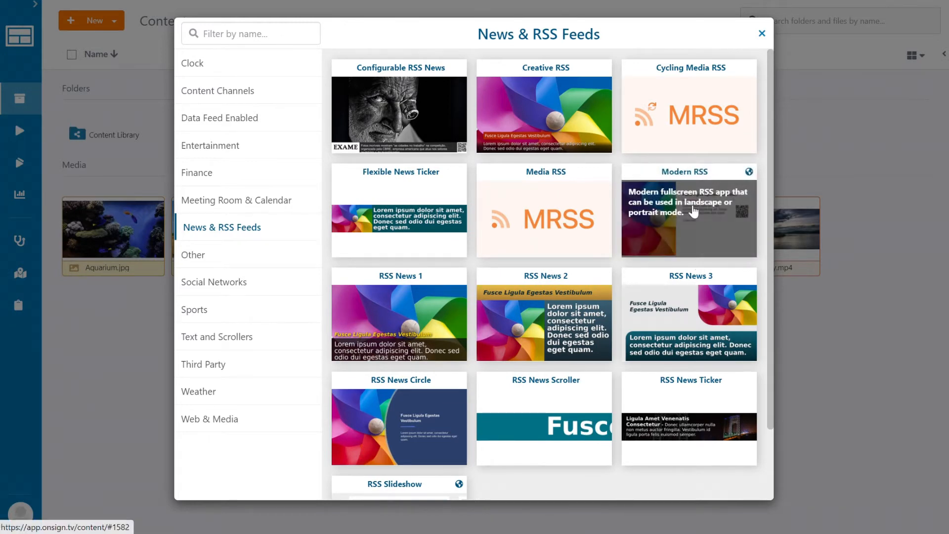
# - Choose the Modern RSS template and name the app 'News feed'
pyautogui.click(689, 220)
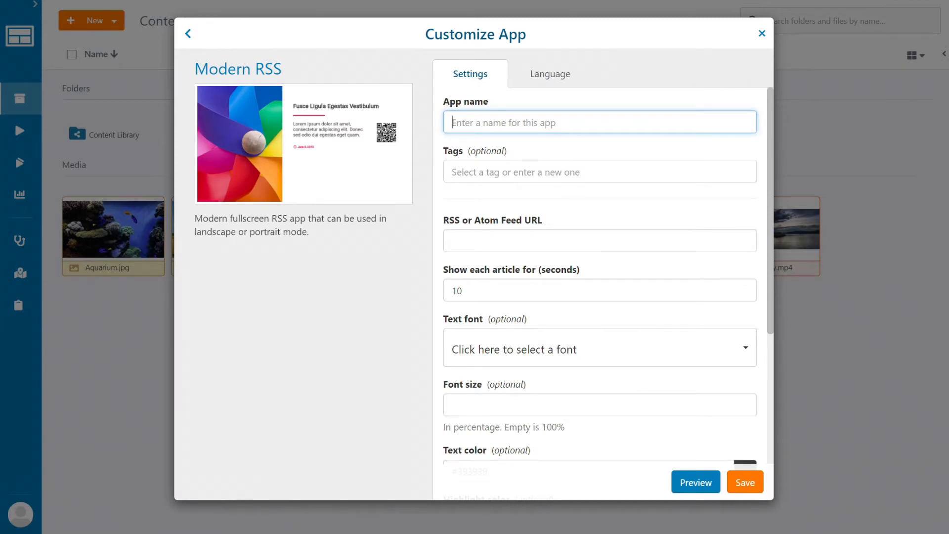
pyautogui.write('Ne')
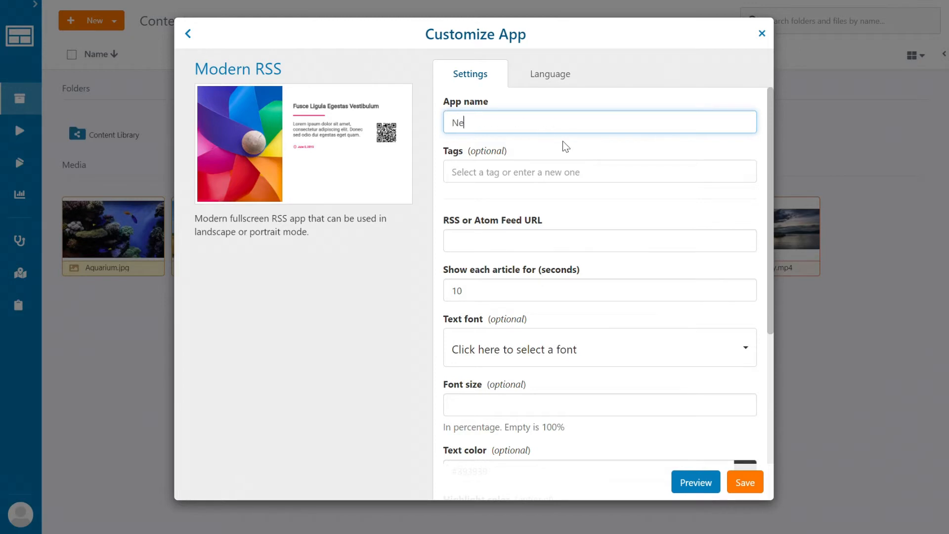
pyautogui.write('ws feed')
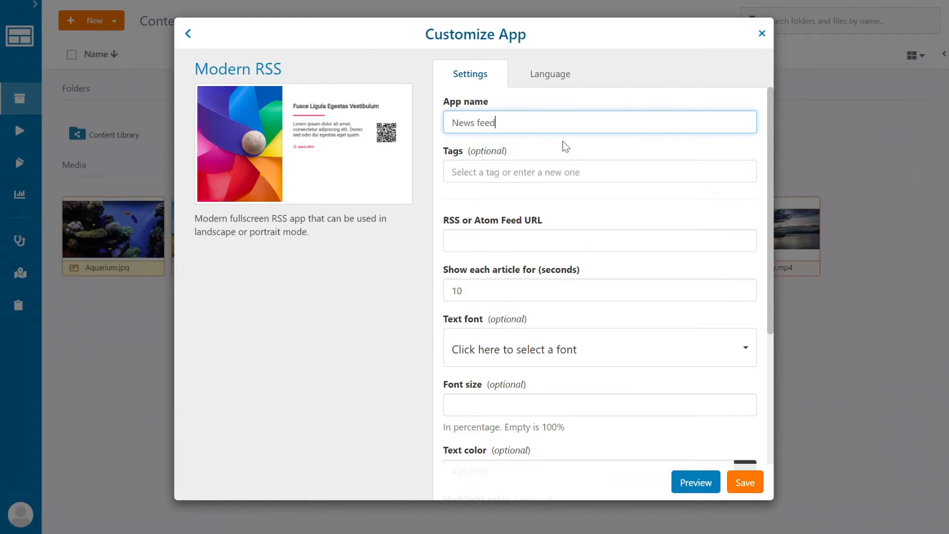
pyautogui.click(599, 240)
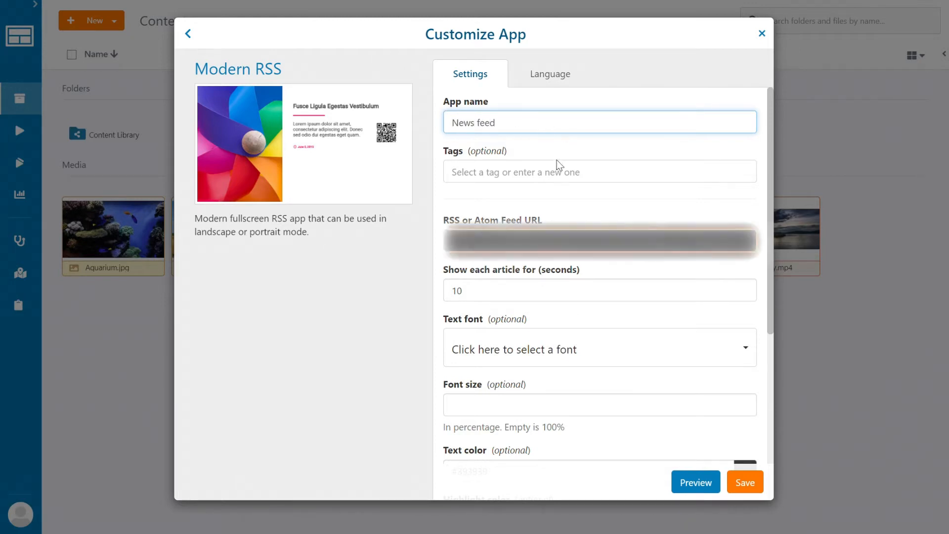
pyautogui.click(600, 240)
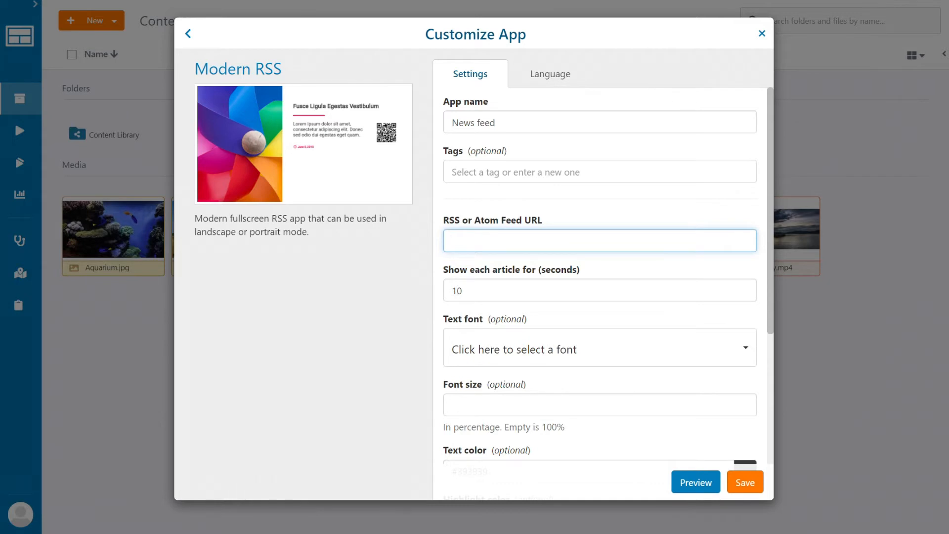
# - Find CNN's RSS page in Chrome and select the edition_europe.rss feed address
pyautogui.click(599, 240)
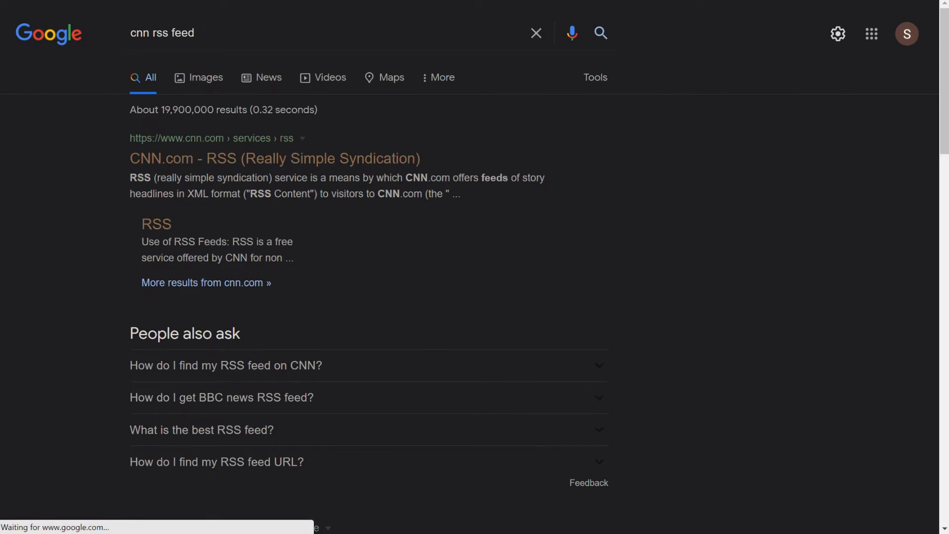
pyautogui.click(273, 158)
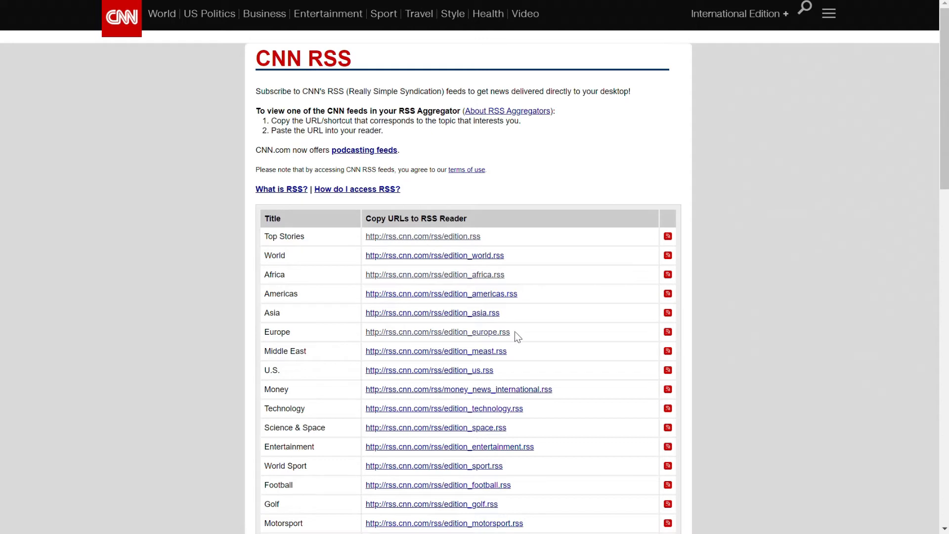
pyautogui.doubleClick(437, 332)
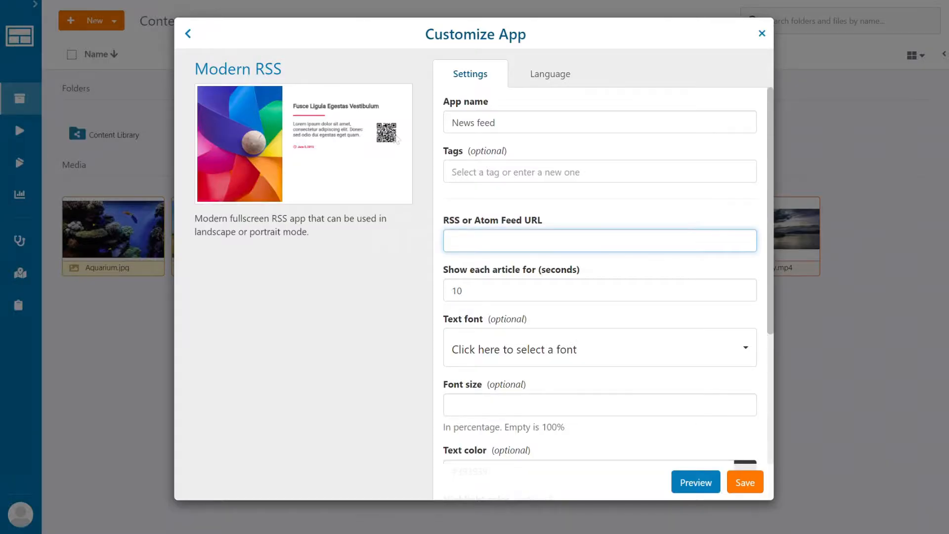
pyautogui.write('http://rss.cnn.com/rss/edition_europe.rss')
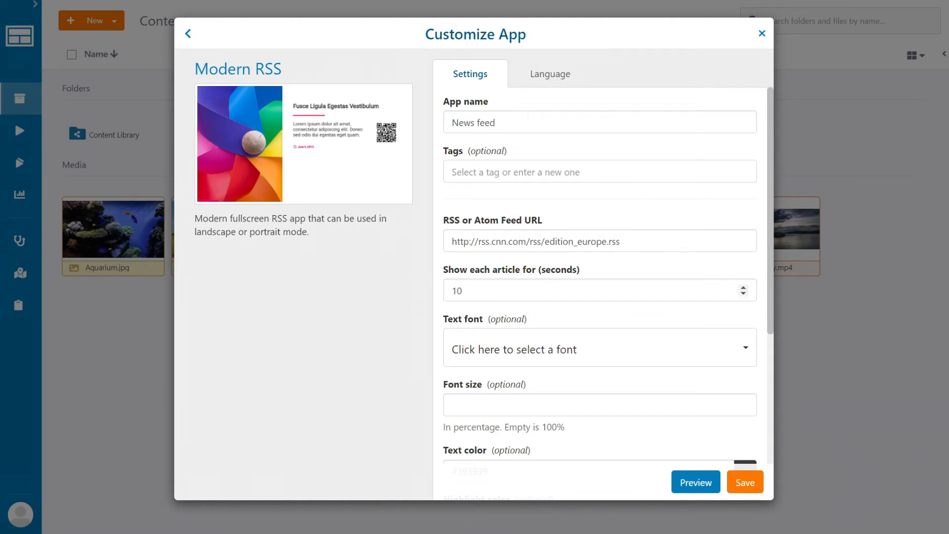
pyautogui.click(599, 289)
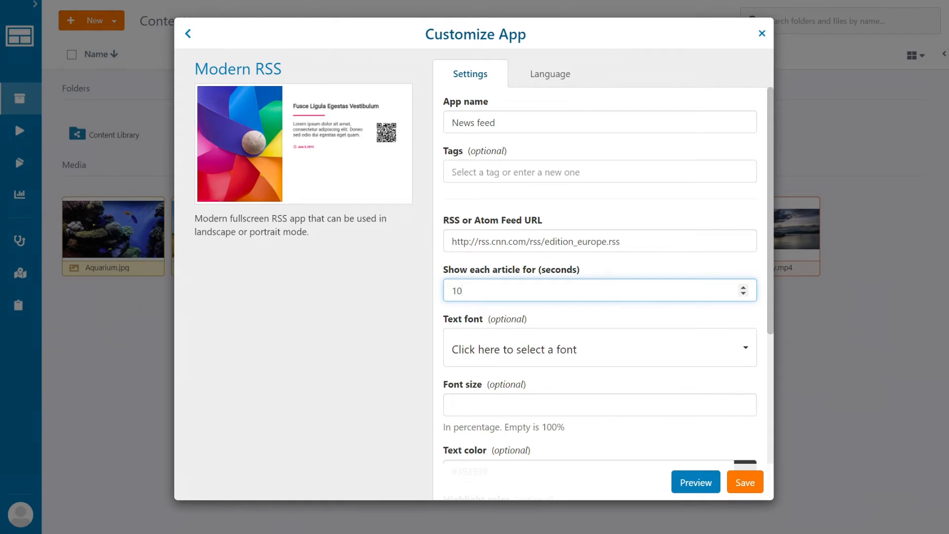
pyautogui.scroll(-3)
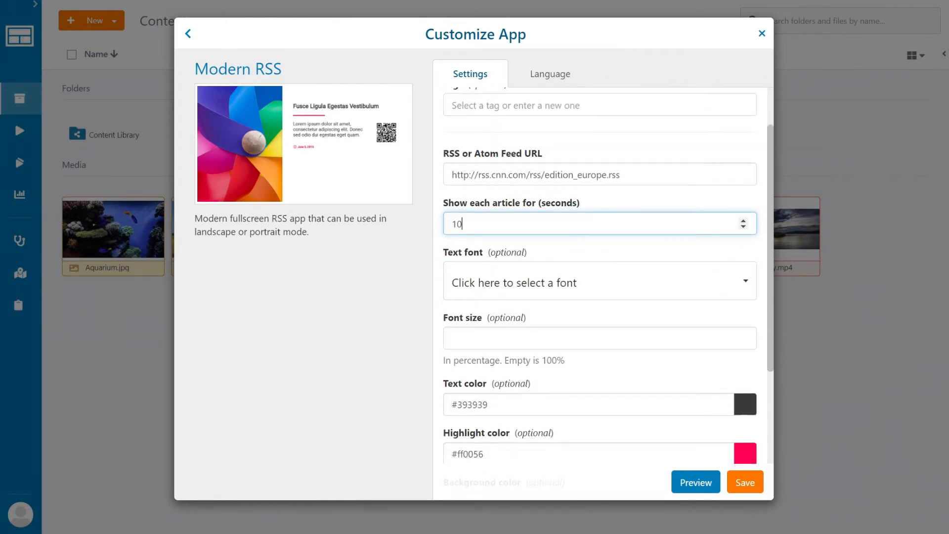
pyautogui.click(599, 282)
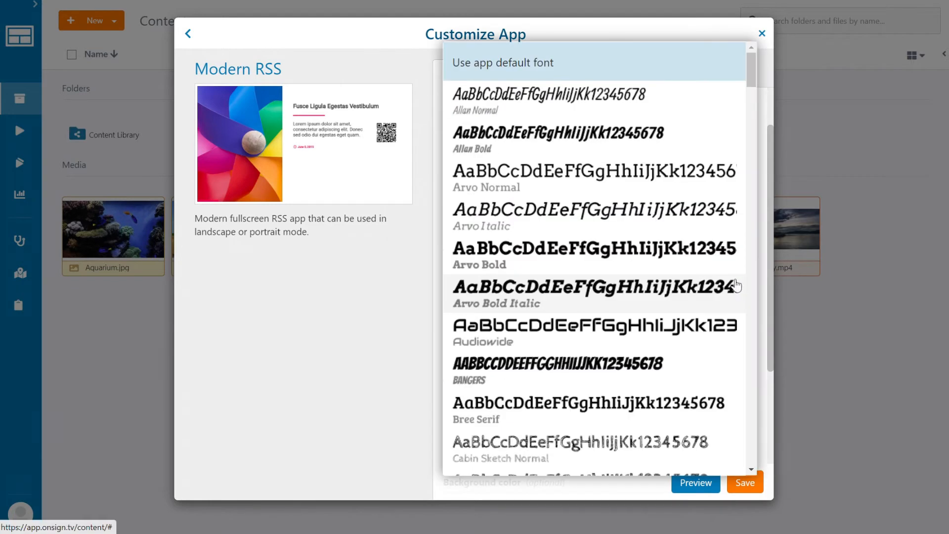
pyautogui.moveTo(599, 179)
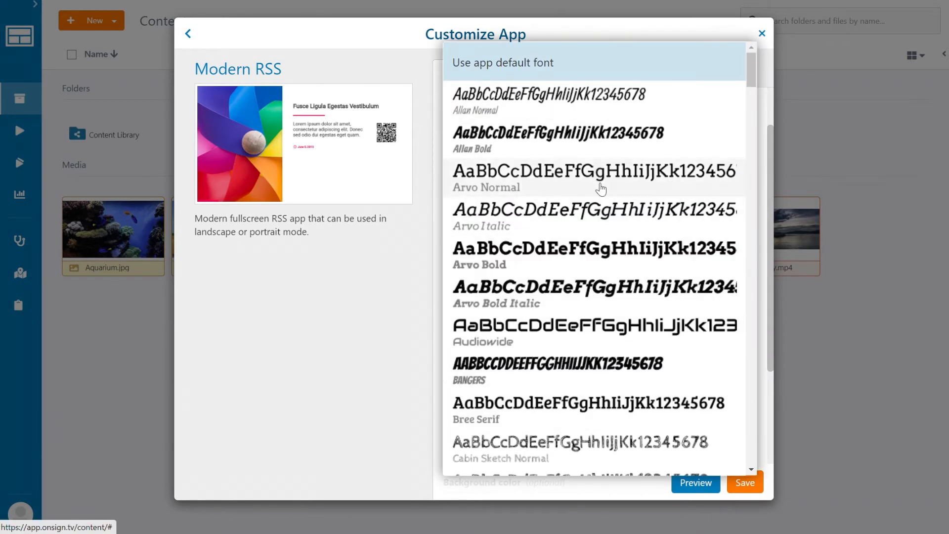
pyautogui.moveTo(588, 357)
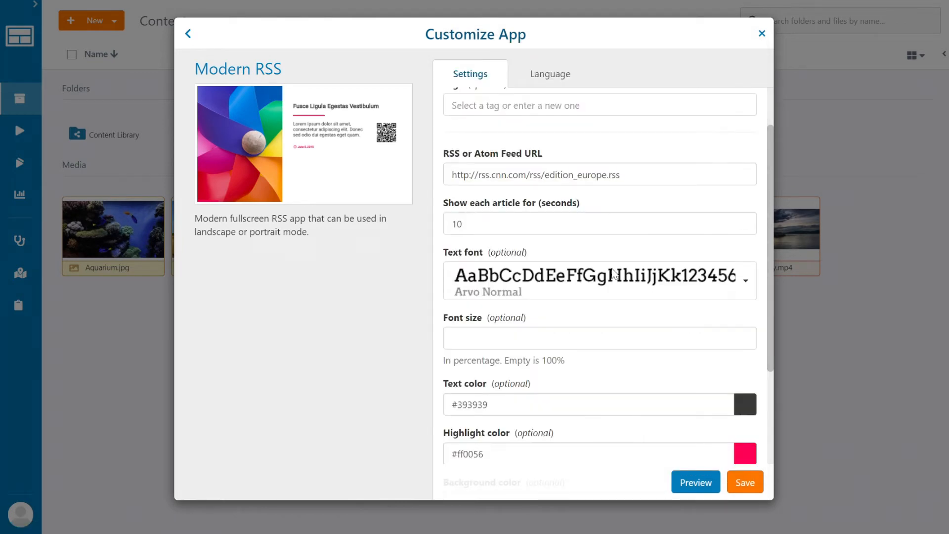
# - Enable Animate article image, leaving Show QR code on
pyautogui.scroll(-3)
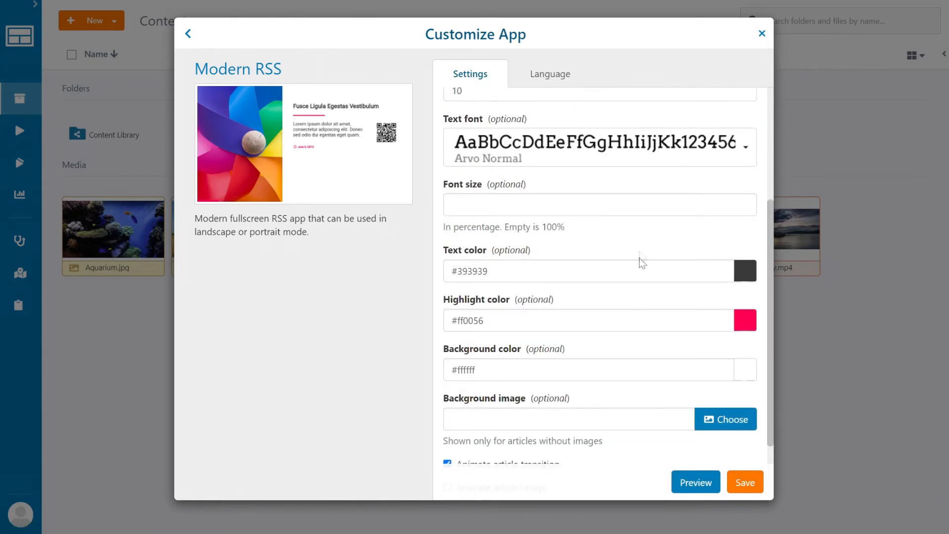
pyautogui.scroll(-3)
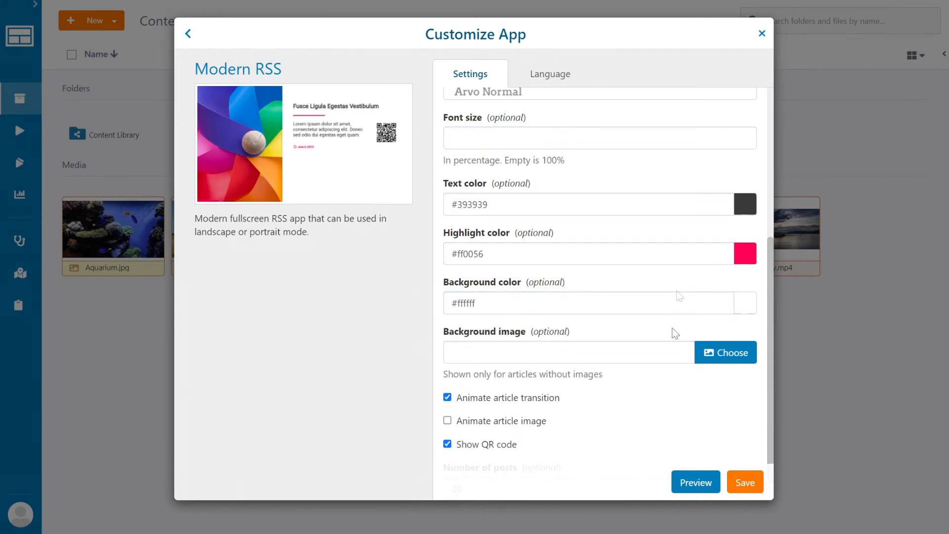
pyautogui.moveTo(724, 352)
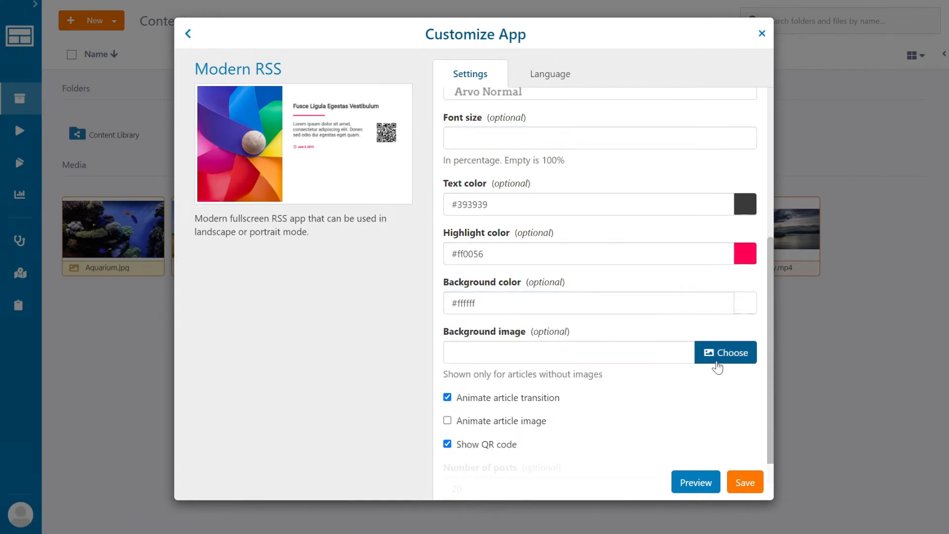
pyautogui.scroll(-3)
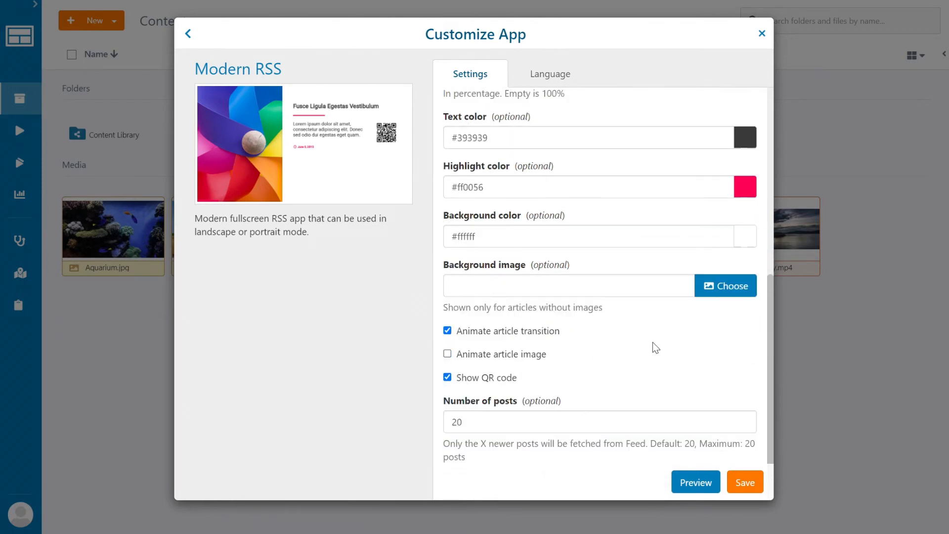
pyautogui.scroll(3)
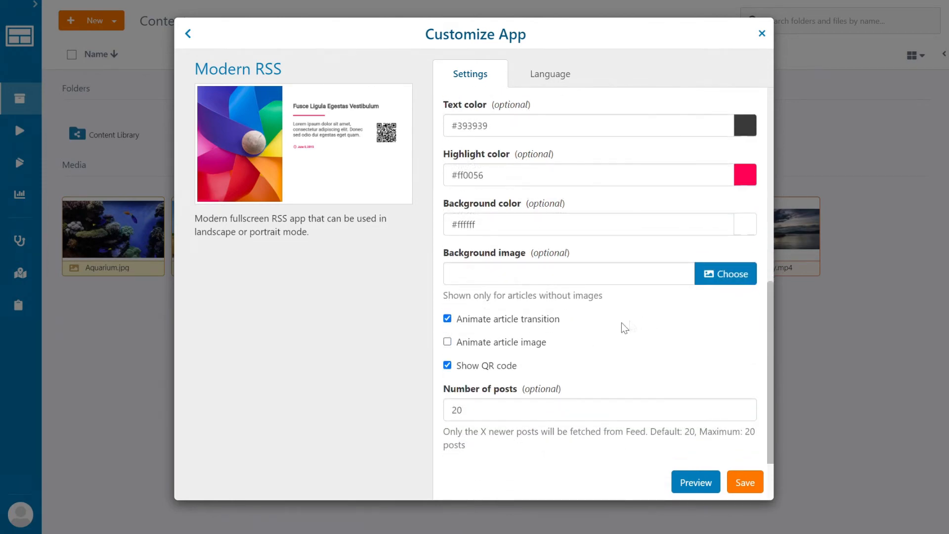
pyautogui.moveTo(447, 343)
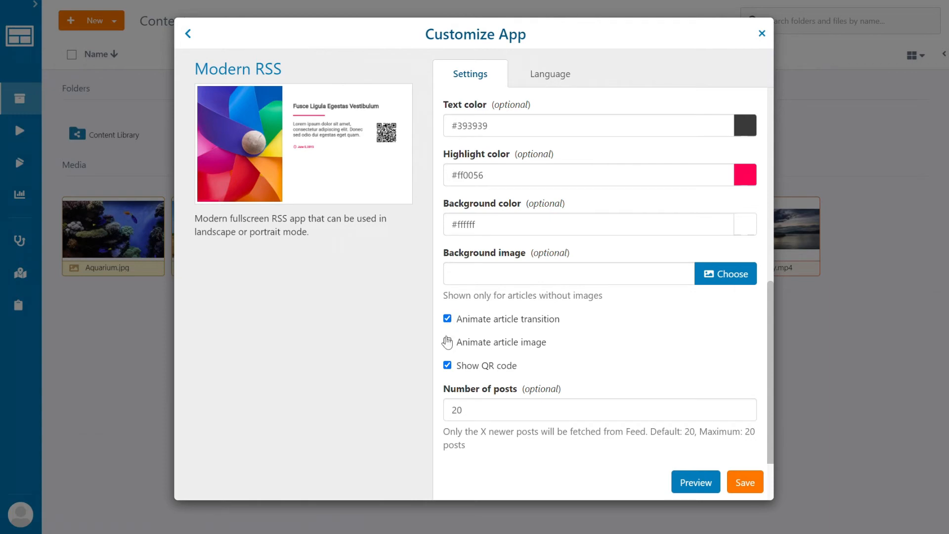
pyautogui.click(447, 341)
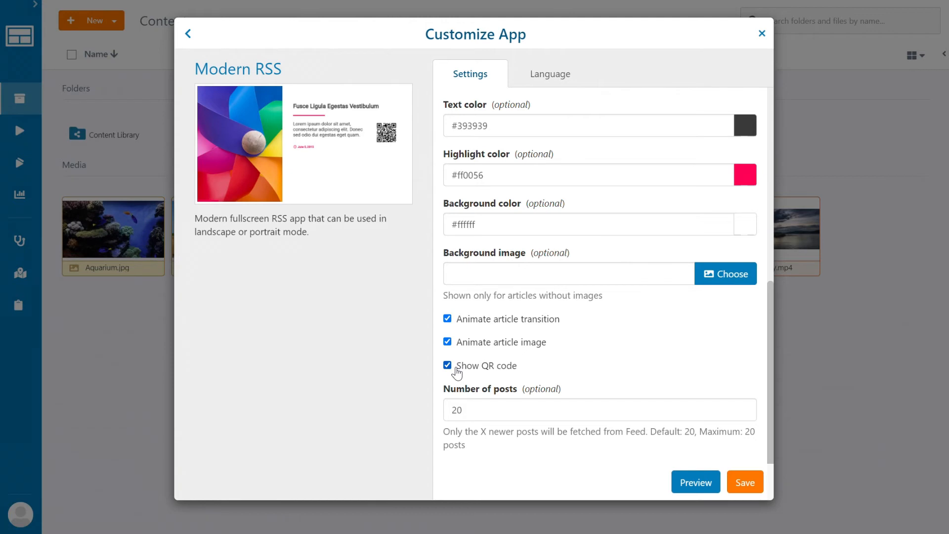
pyautogui.moveTo(485, 375)
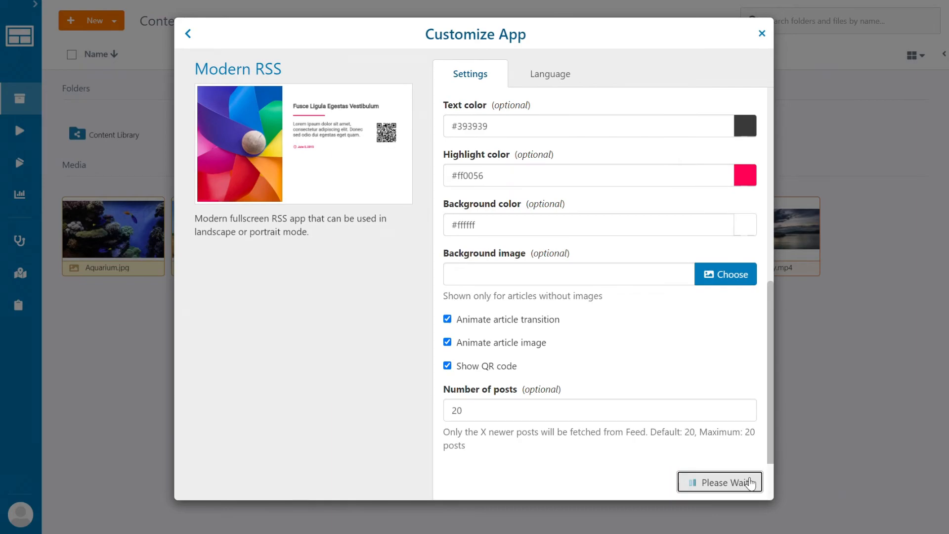
# - Save the News feed app, reopen it and preview the live CNN article
pyautogui.click(719, 482)
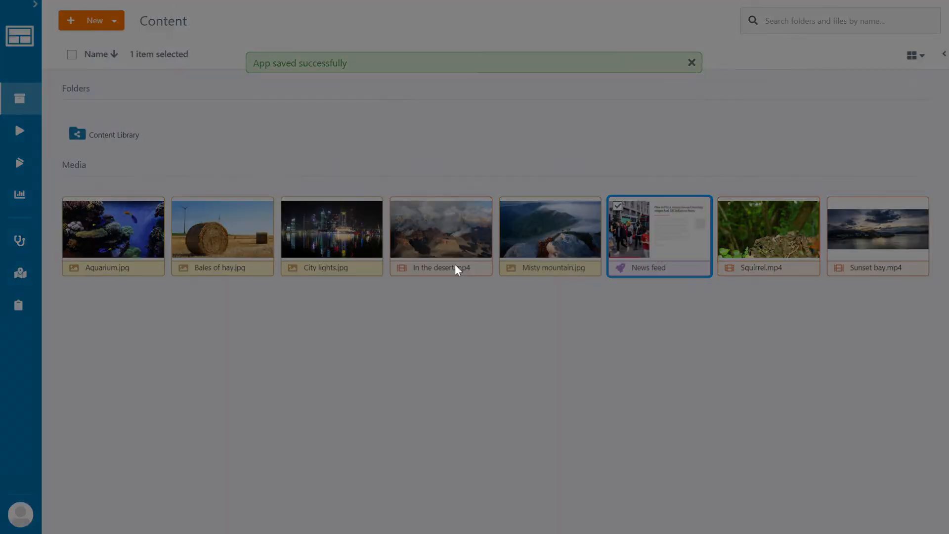
pyautogui.doubleClick(659, 236)
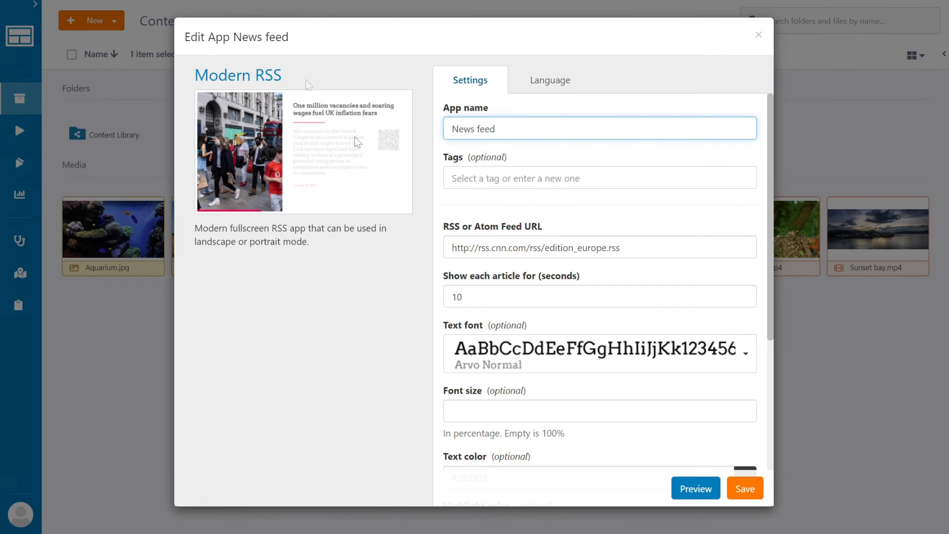
pyautogui.moveTo(366, 217)
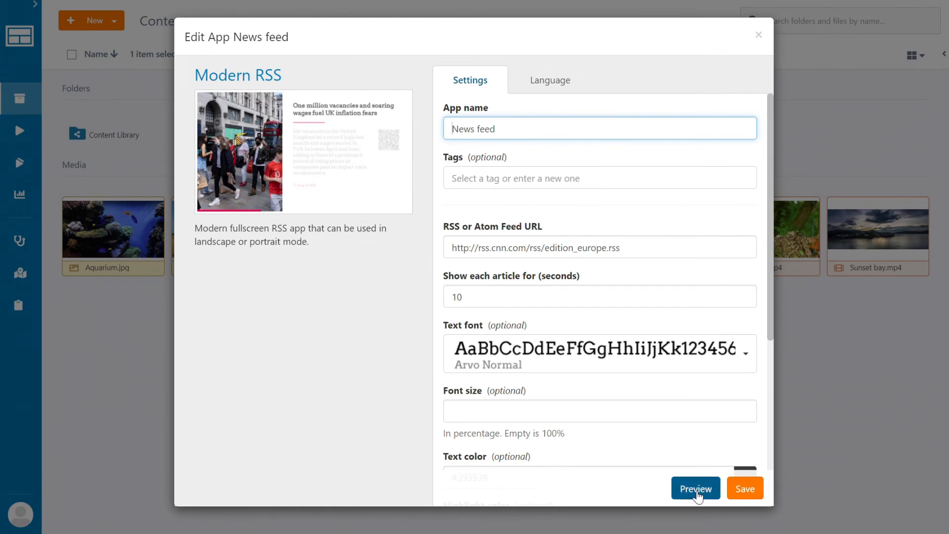
pyautogui.click(695, 489)
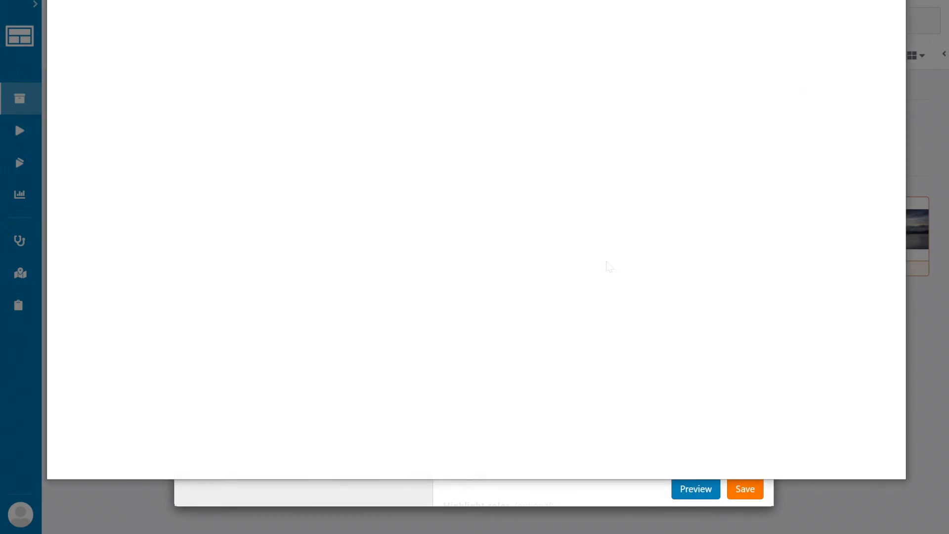
pyautogui.click(694, 490)
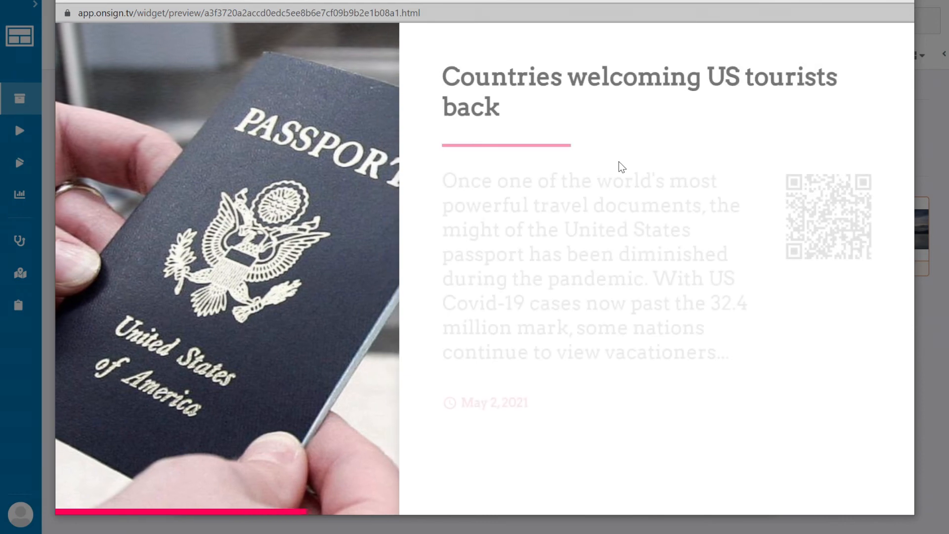